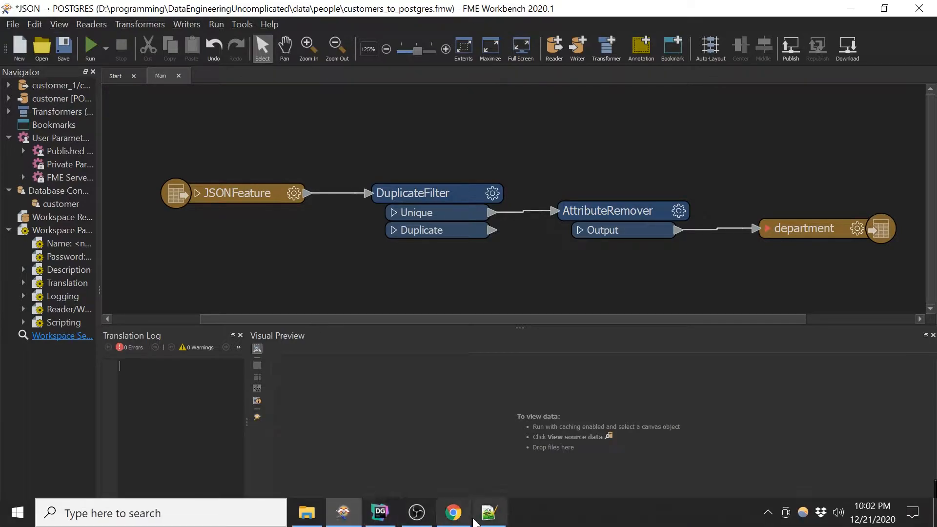
Bring the customer_1.json file up in Notepad++ from the taskbar.
click(489, 513)
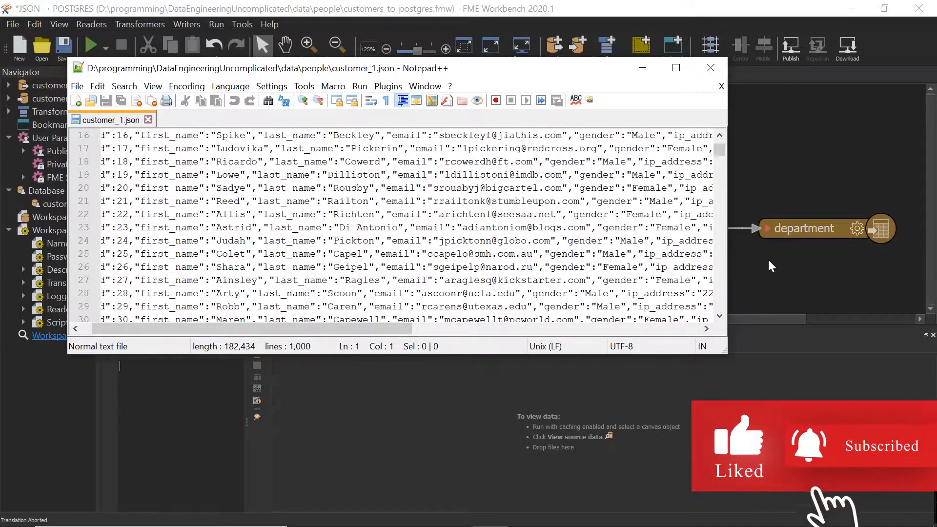
Minimize Notepad++ and scroll the JSONFeature preview table to the department column.
click(711, 67)
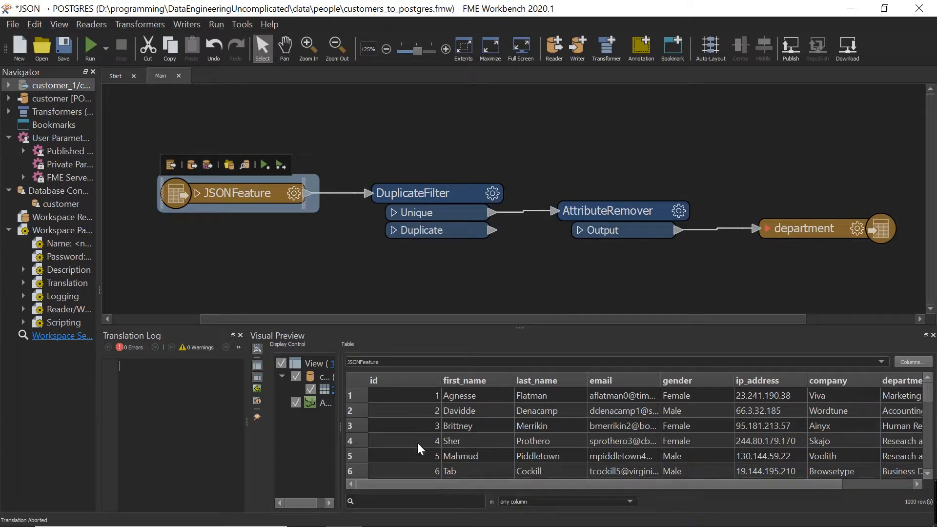
mouse_move(526, 395)
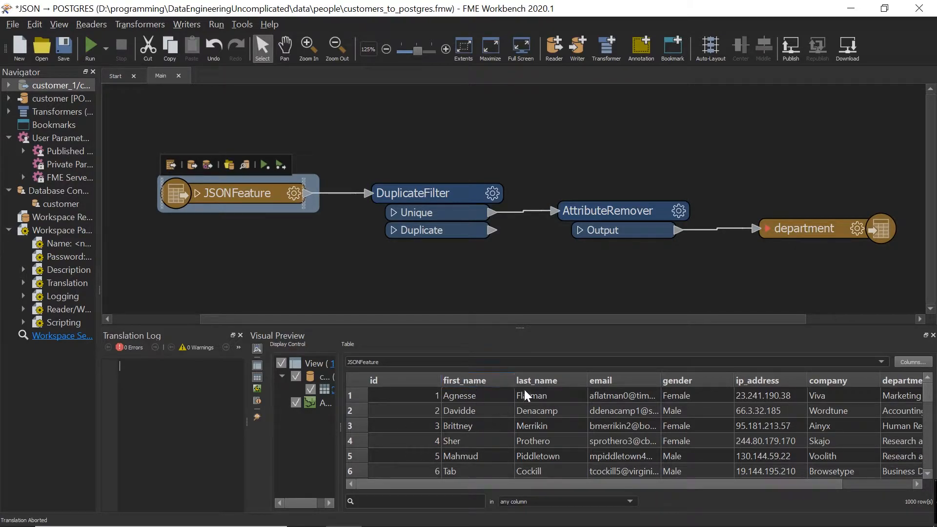
mouse_move(716, 418)
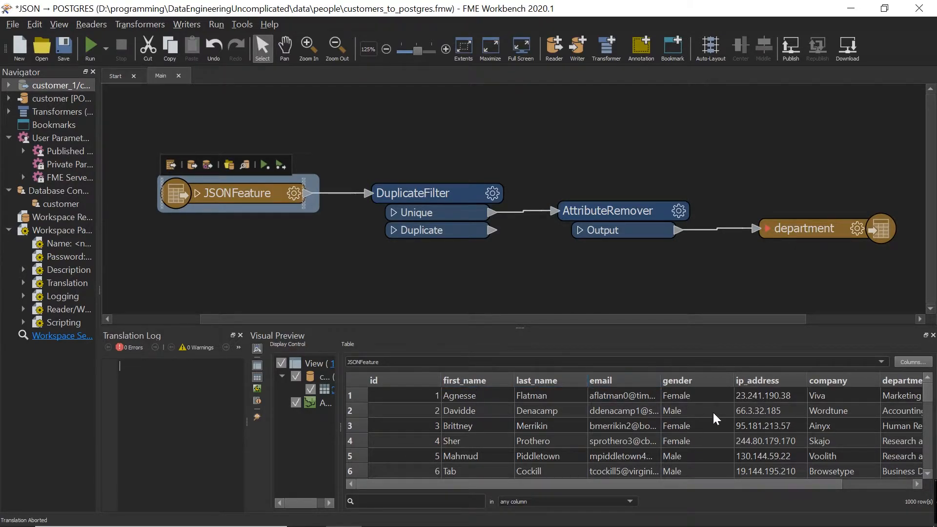
scroll(right, 3)
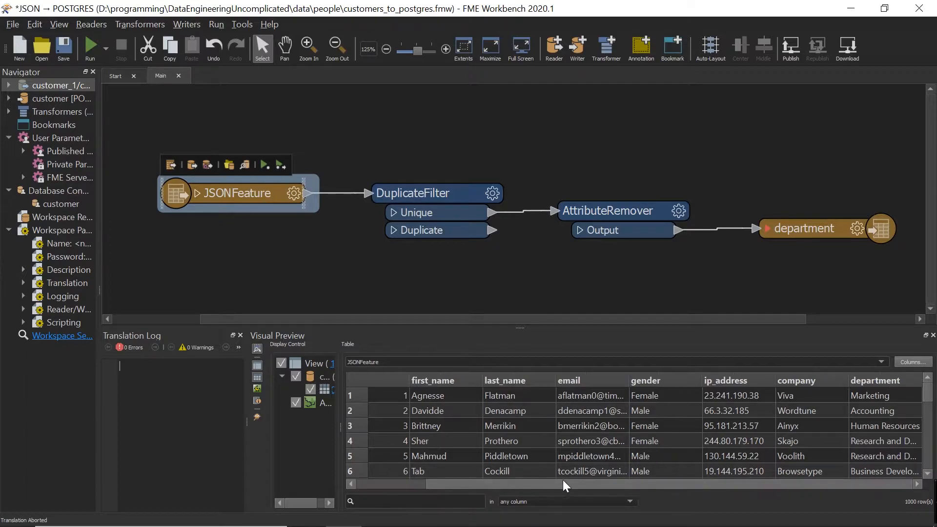
scroll(down, 3)
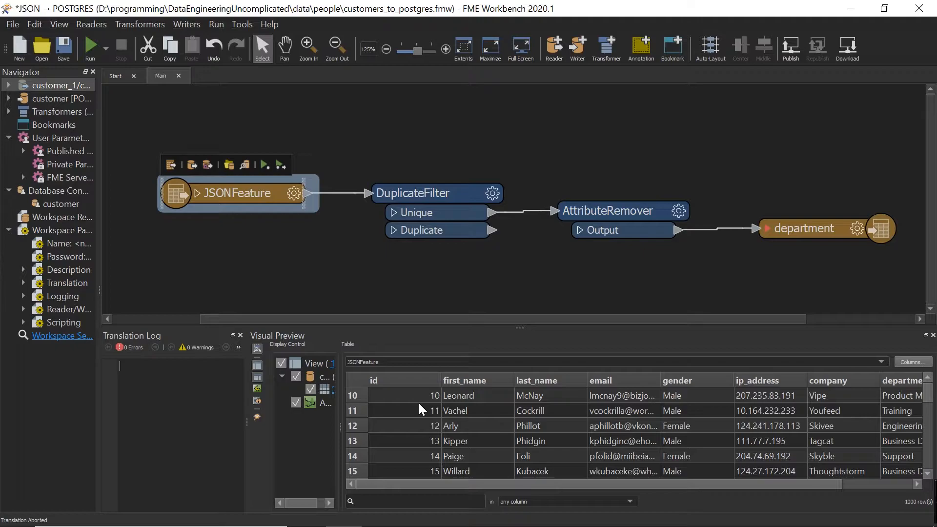
mouse_move(559, 423)
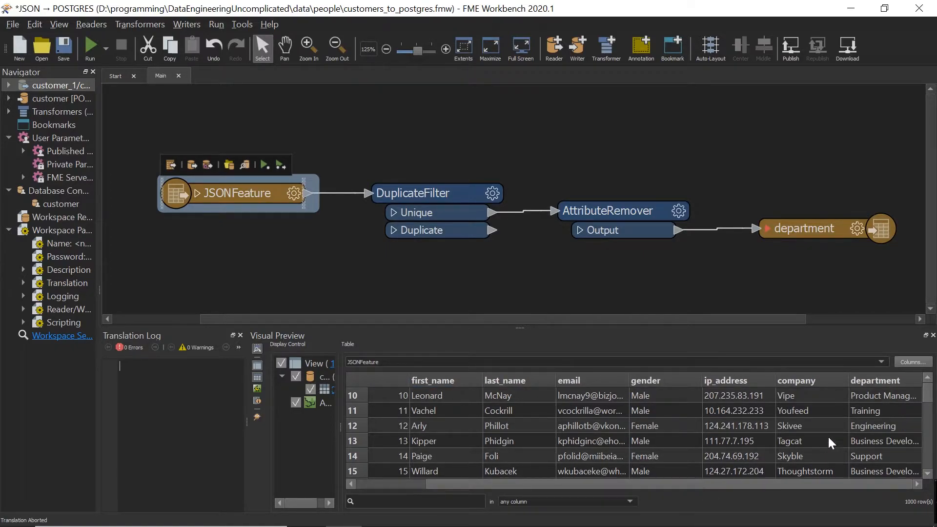
mouse_move(870, 400)
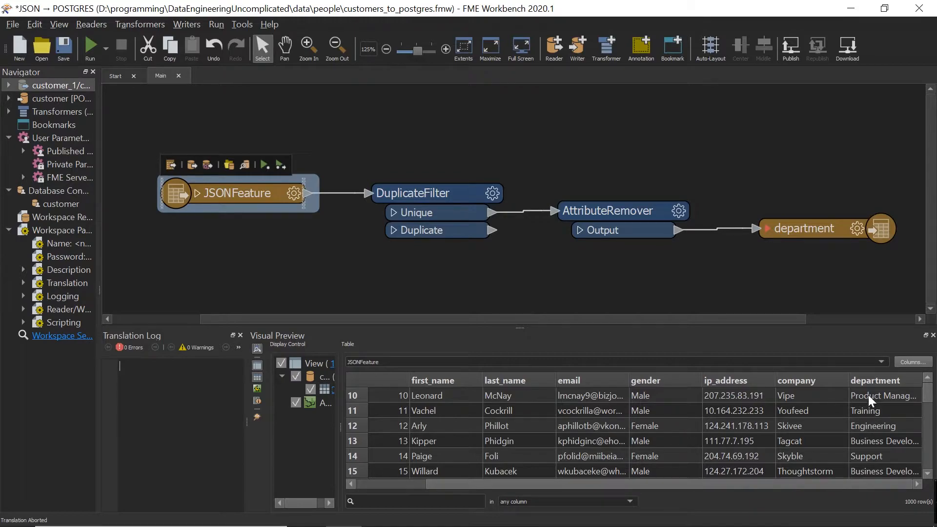
mouse_move(343, 242)
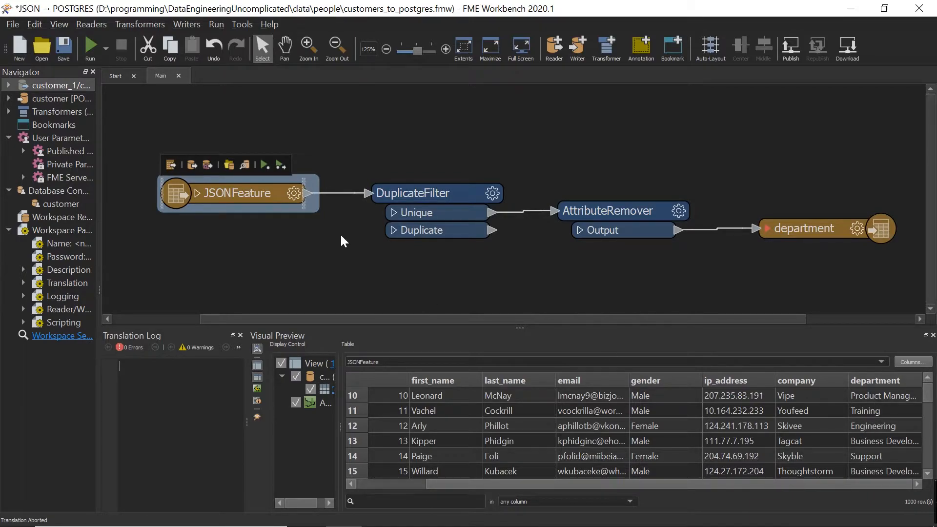
Set DuplicateFilter's key attribute to department, keeping 12 unique of 5,000 features.
click(411, 193)
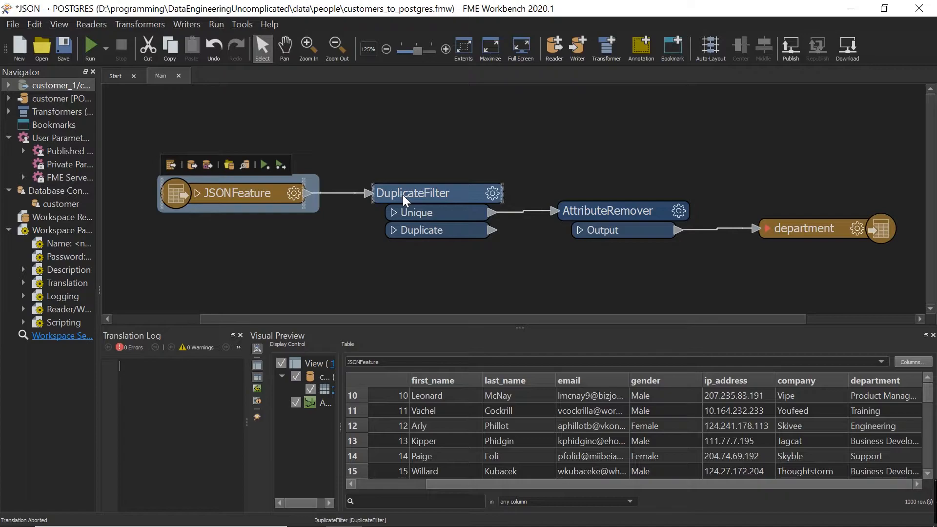
double_click(412, 192)
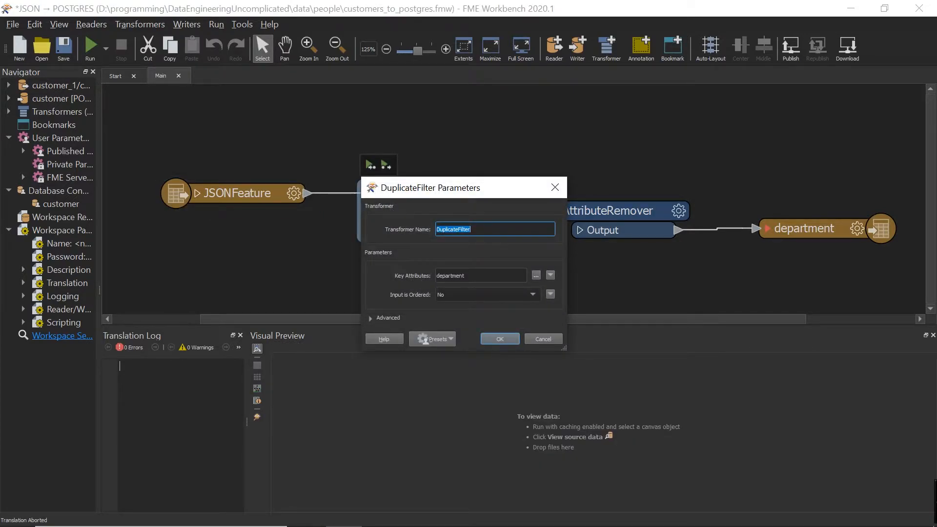
click(498, 339)
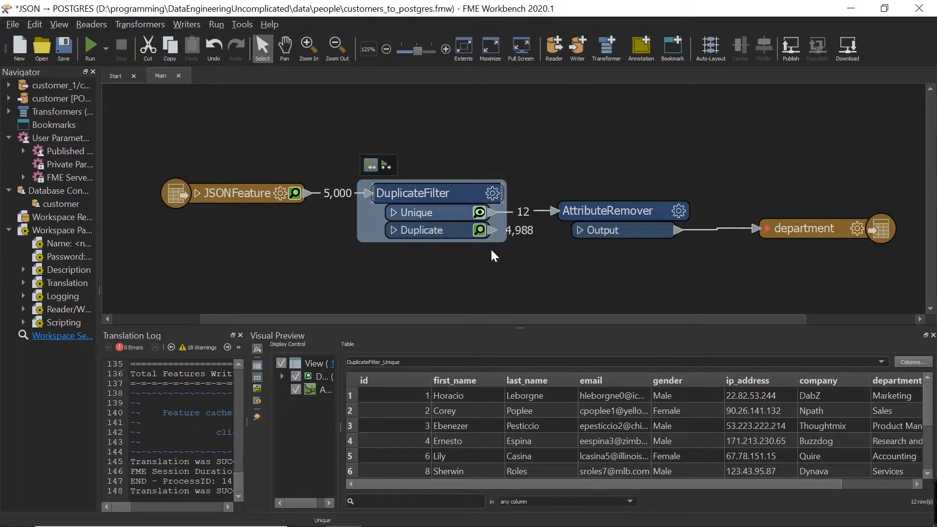
mouse_move(505, 250)
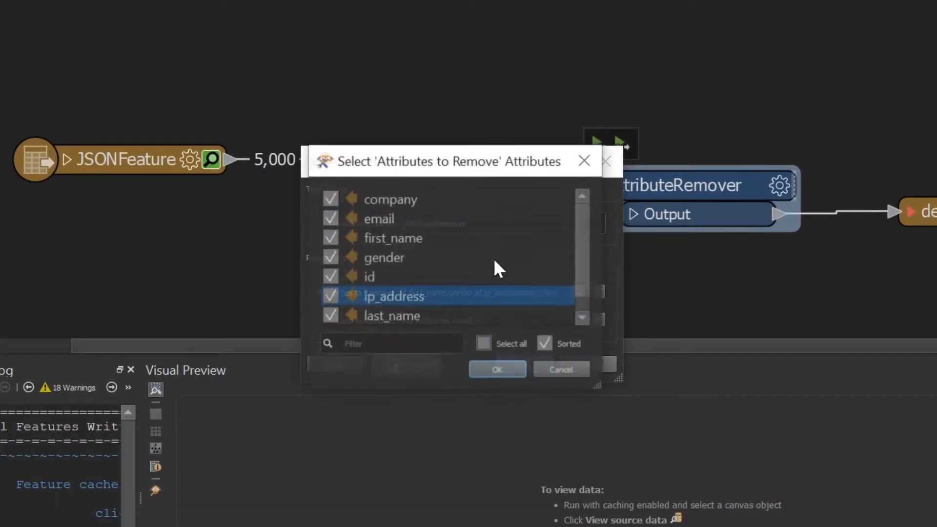
scroll(down, 3)
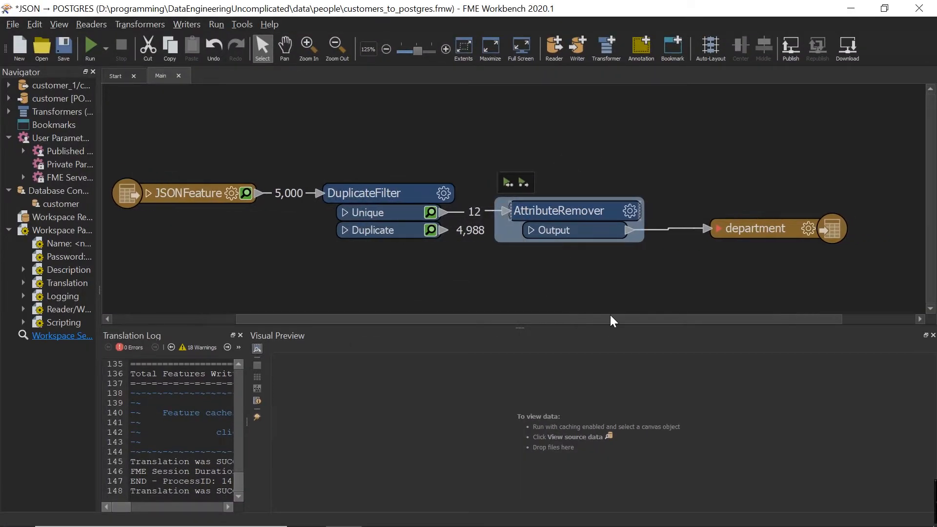
Review the department writer's attributes (text department, serial departmentid key) and accept.
double_click(759, 228)
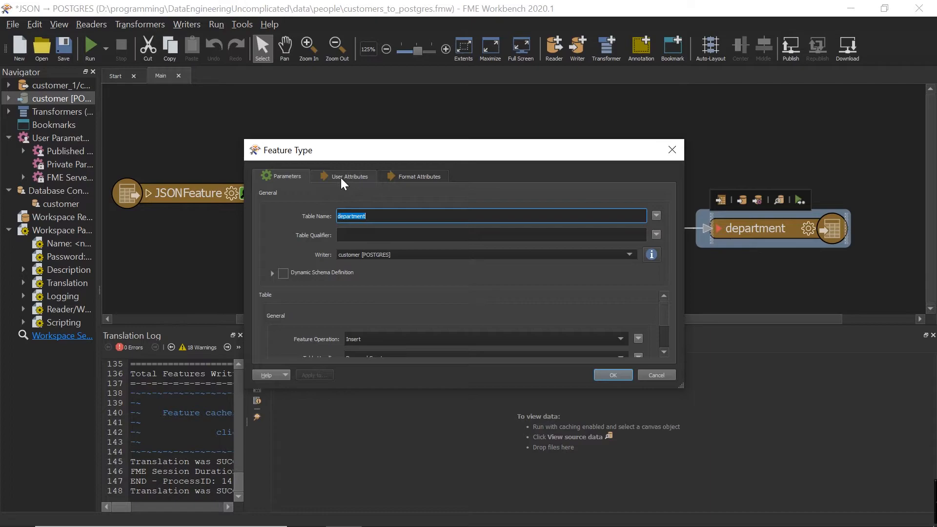
click(348, 176)
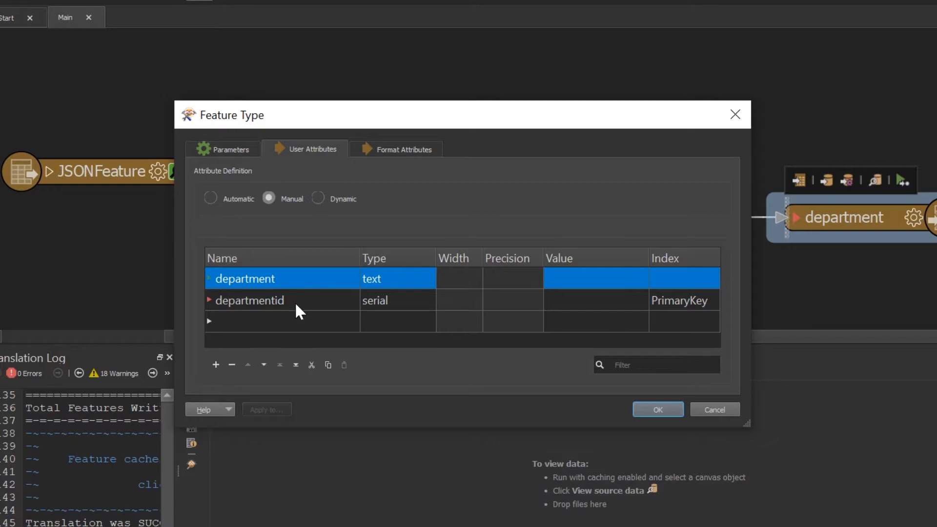
mouse_move(385, 313)
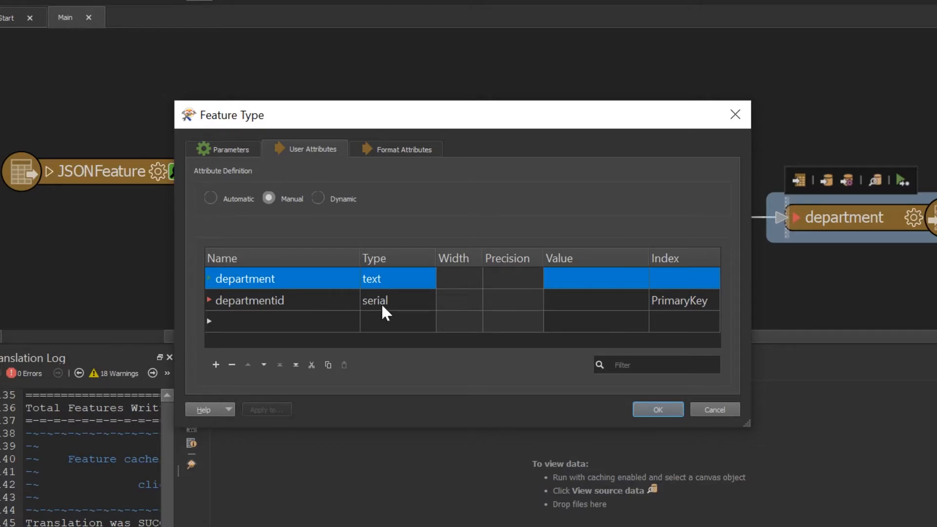
mouse_move(681, 316)
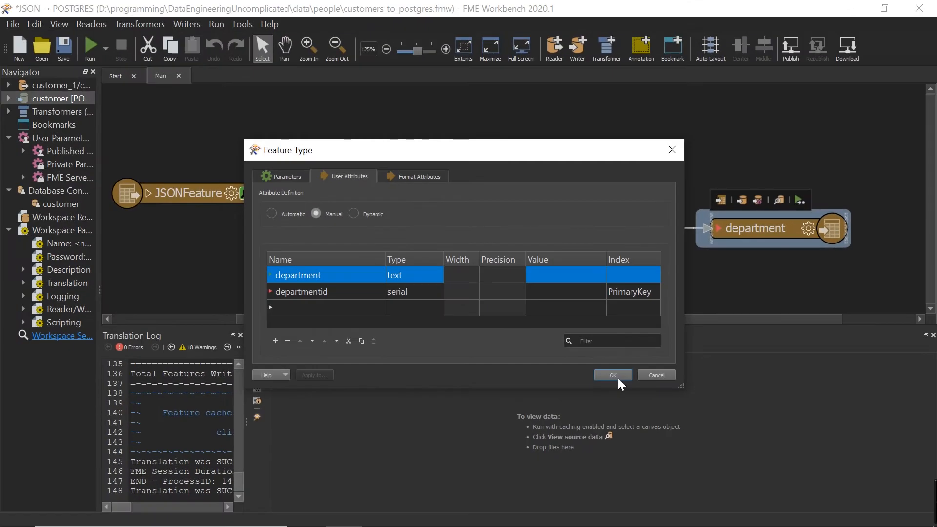
click(612, 375)
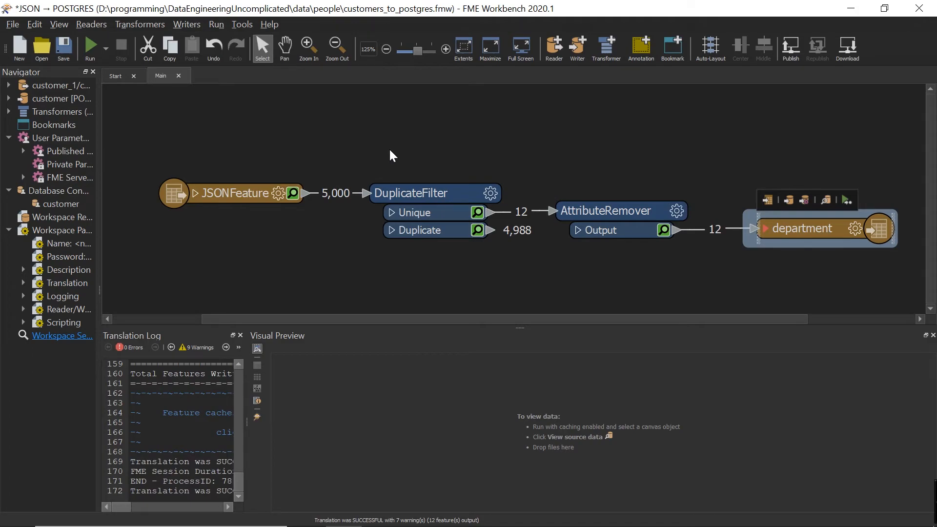
mouse_move(438, 472)
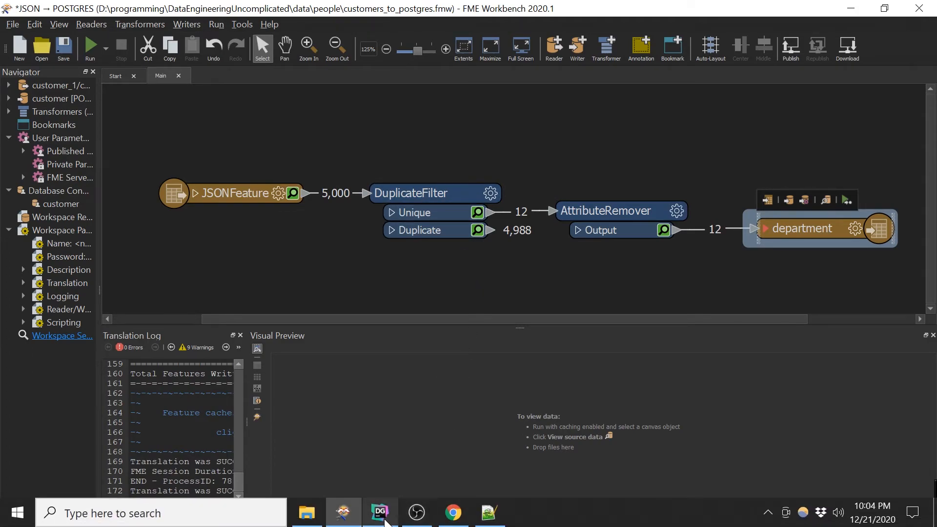
Run 'select * from department' in the DataGrip console.
click(380, 512)
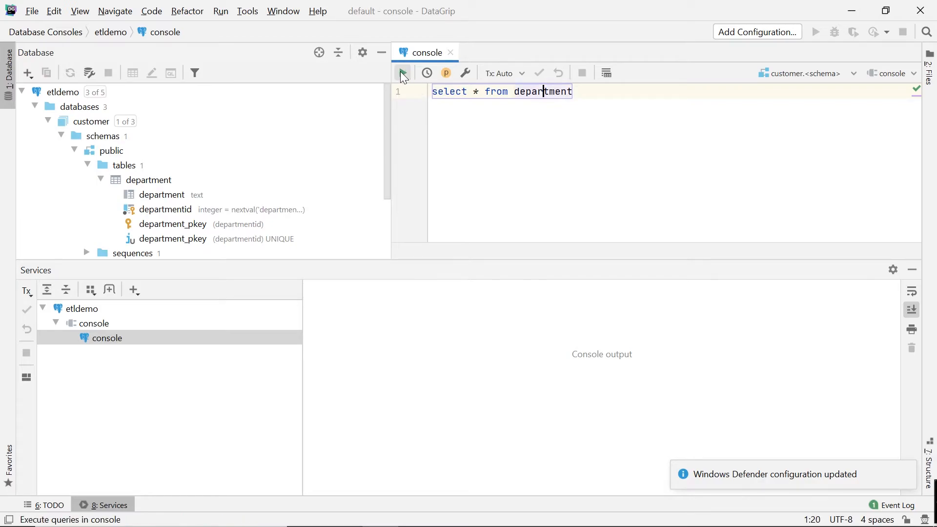
click(402, 73)
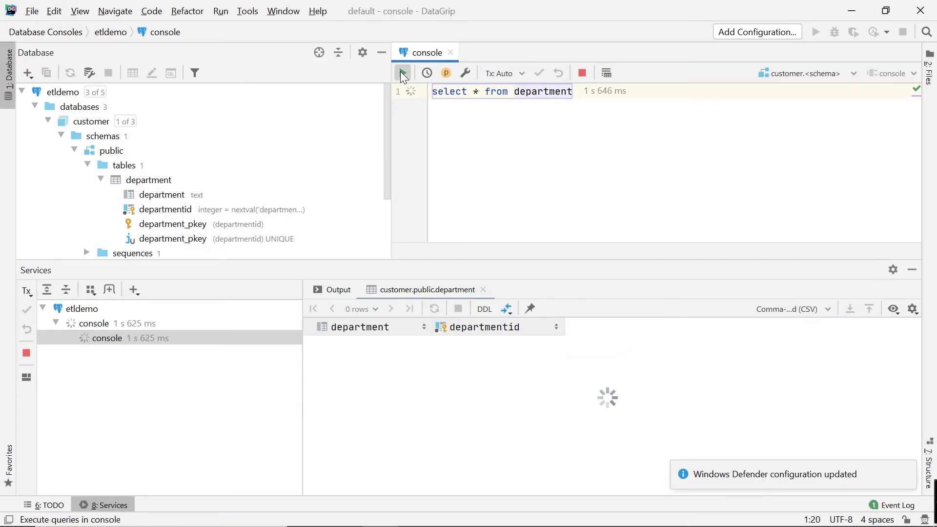
click(402, 73)
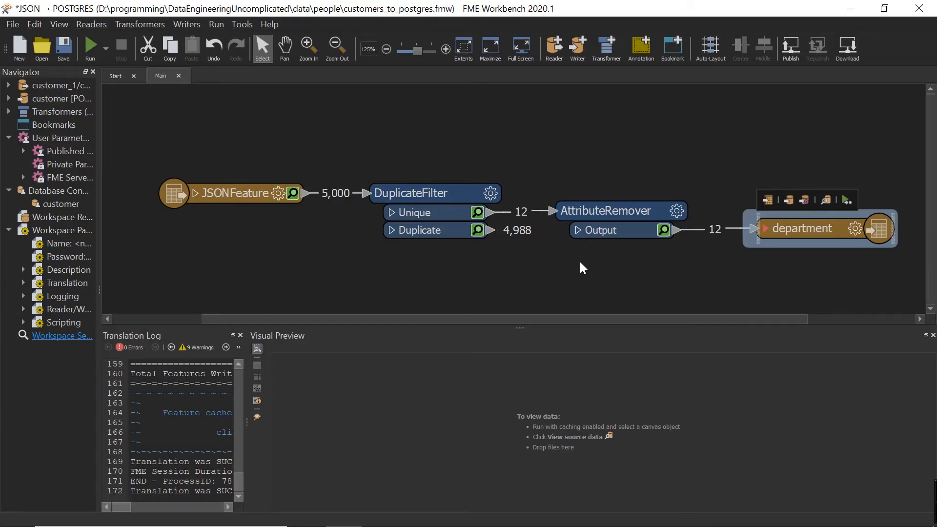
click(804, 228)
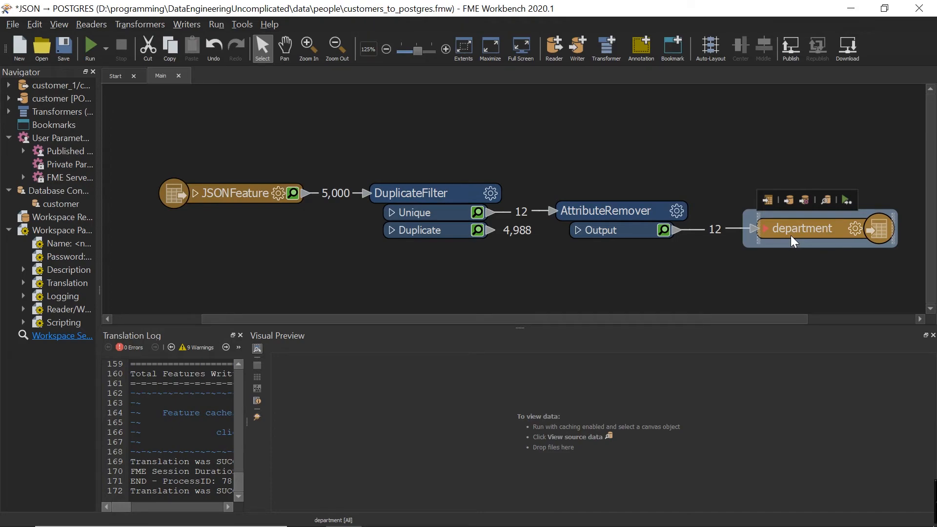
mouse_move(803, 228)
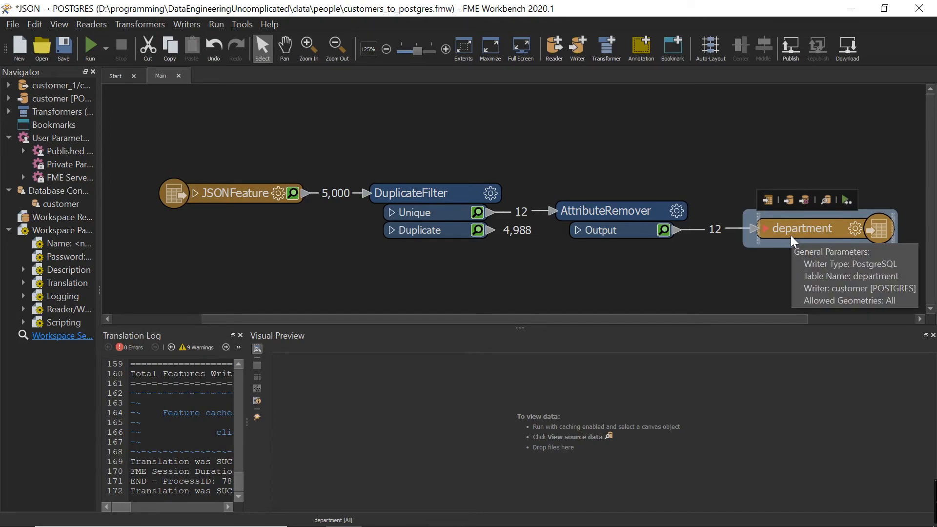